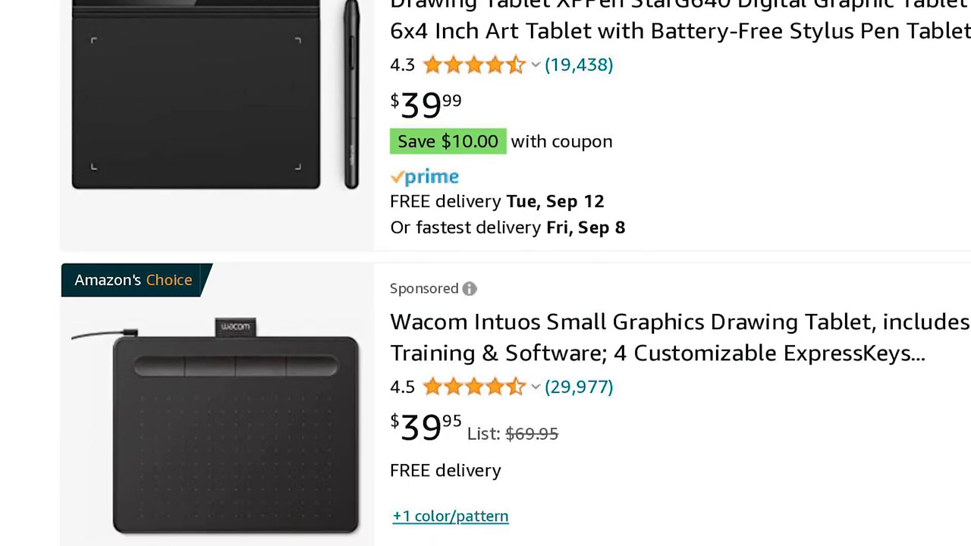
# Sketch the rough light blue head outline on the Sketch layer
pyautogui.scroll(3)
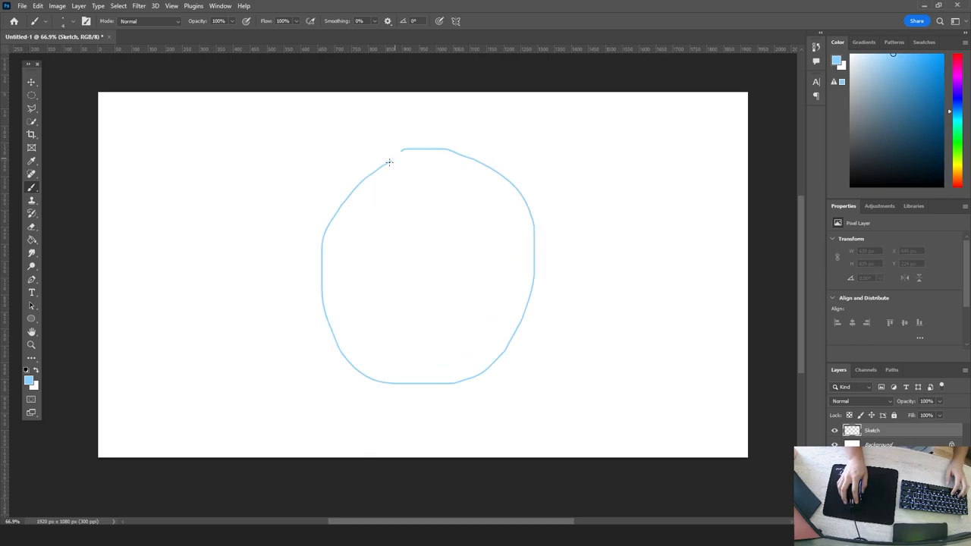
pyautogui.moveTo(394, 151); pyautogui.dragTo(420, 339)
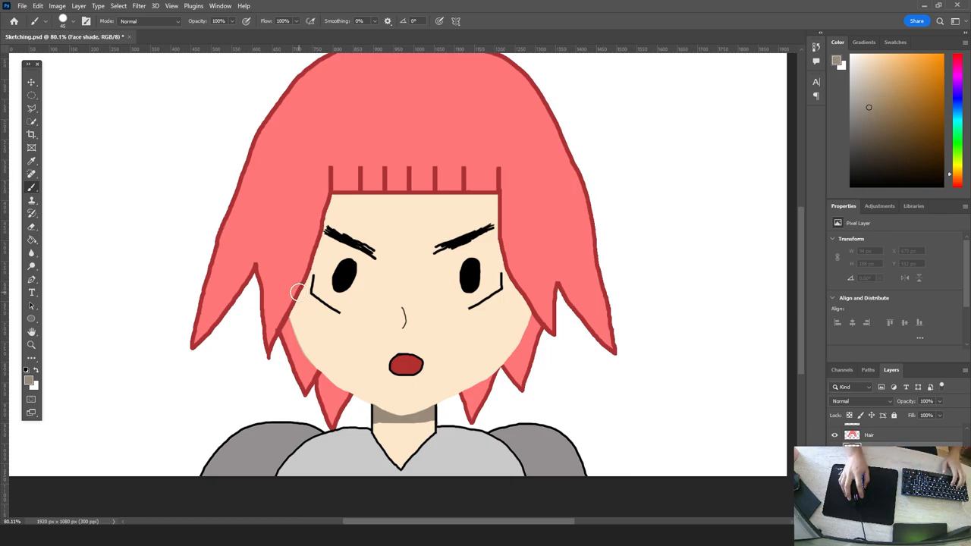
# Paint darker skin shading on the face beneath the hair
pyautogui.moveTo(296, 292); pyautogui.dragTo(375, 190)
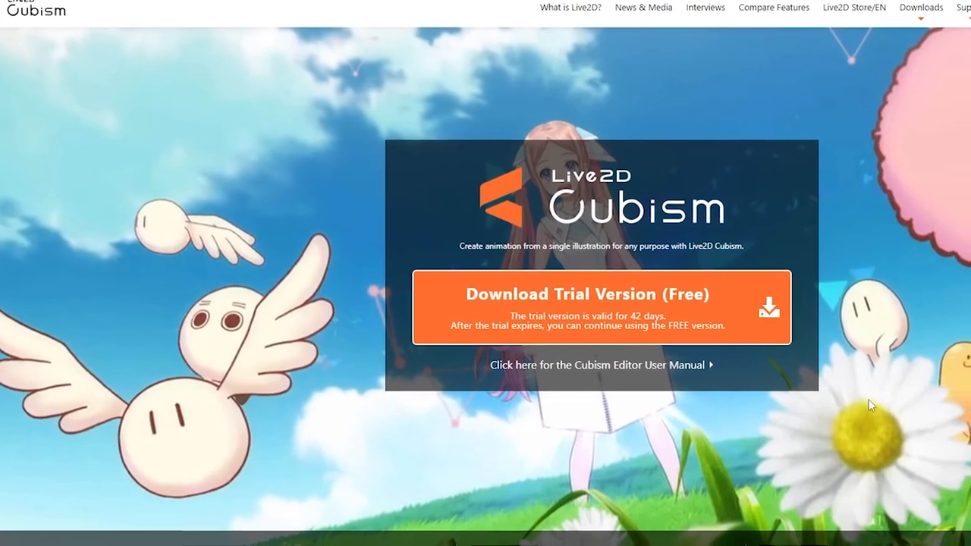
pyautogui.scroll(-3)
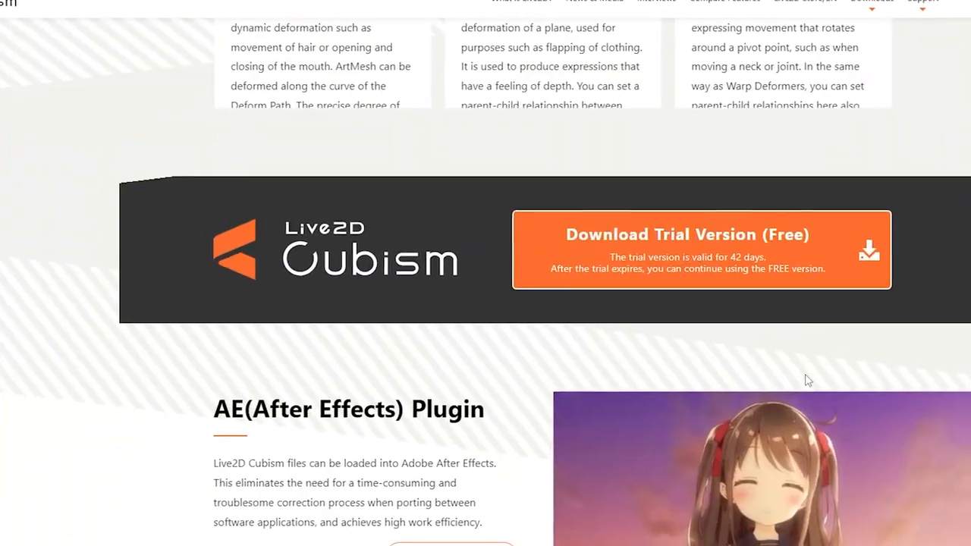
pyautogui.scroll(-3)
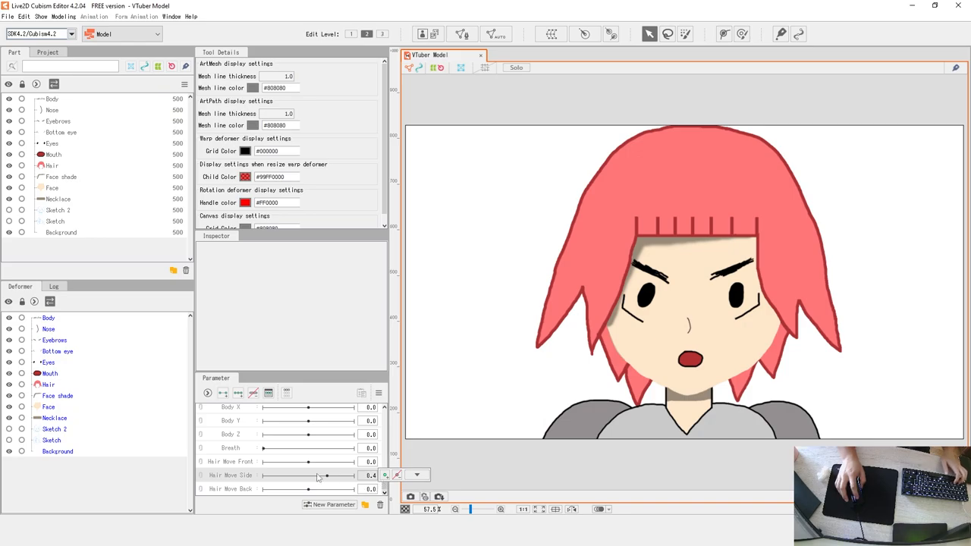
# Test the Hair Move Side slider, then select the mouth and neck parts
pyautogui.moveTo(326, 475); pyautogui.dragTo(313, 475)
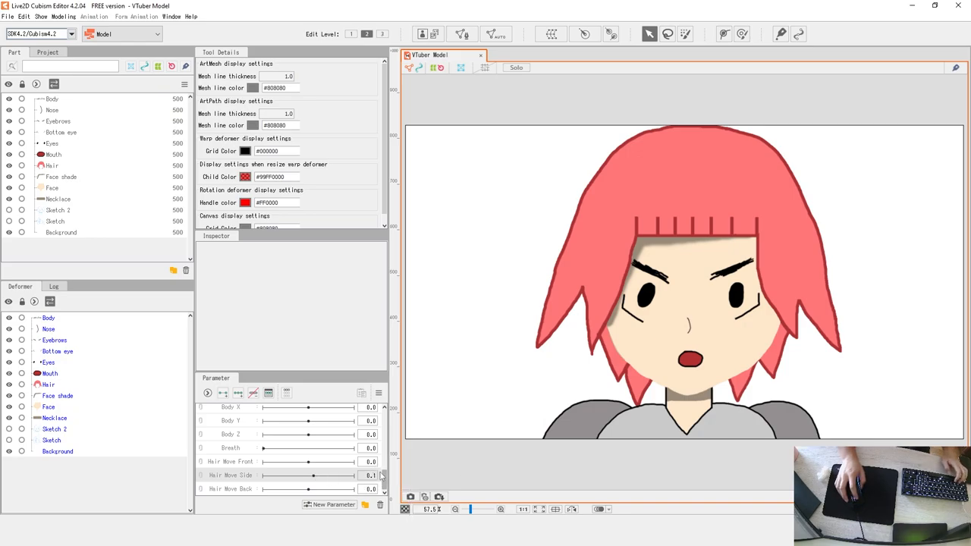
pyautogui.click(388, 475)
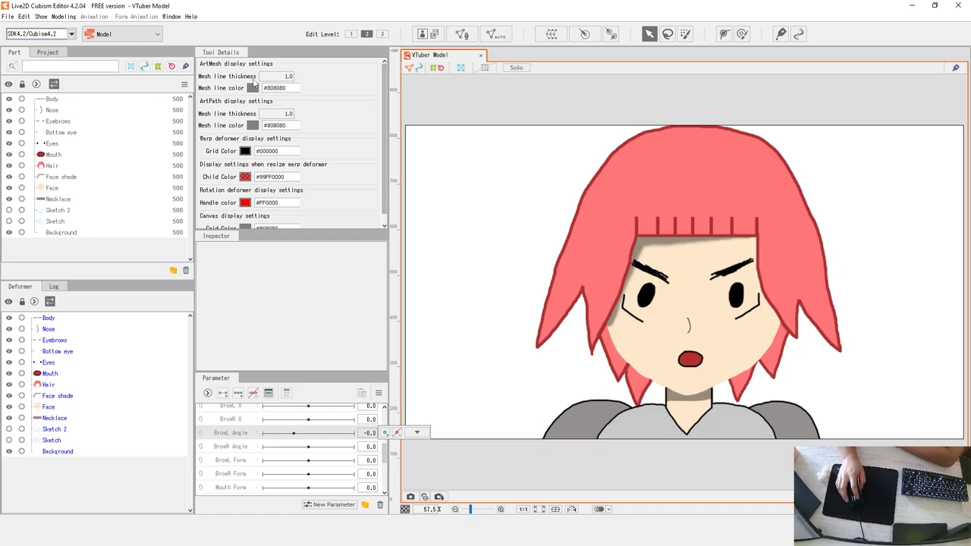
pyautogui.click(9, 17)
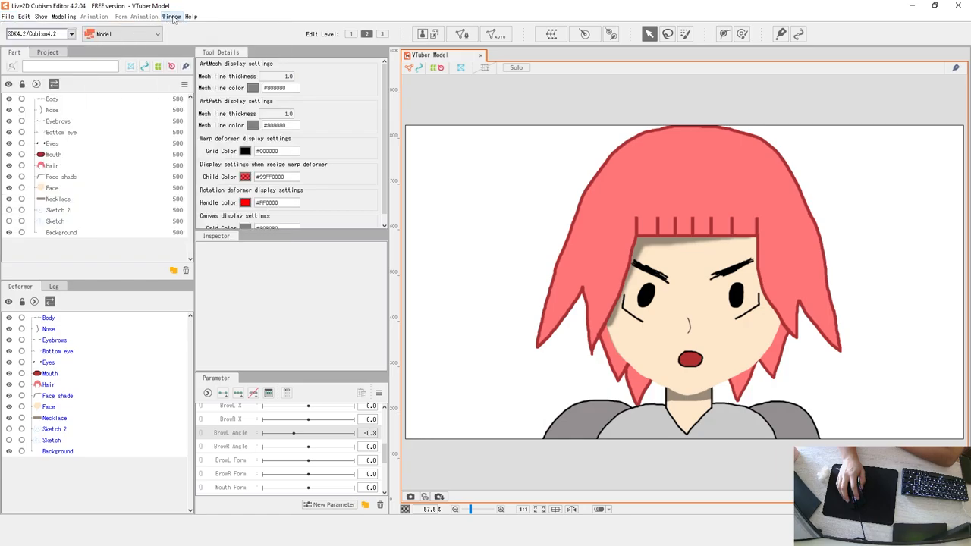
pyautogui.moveTo(199, 15)
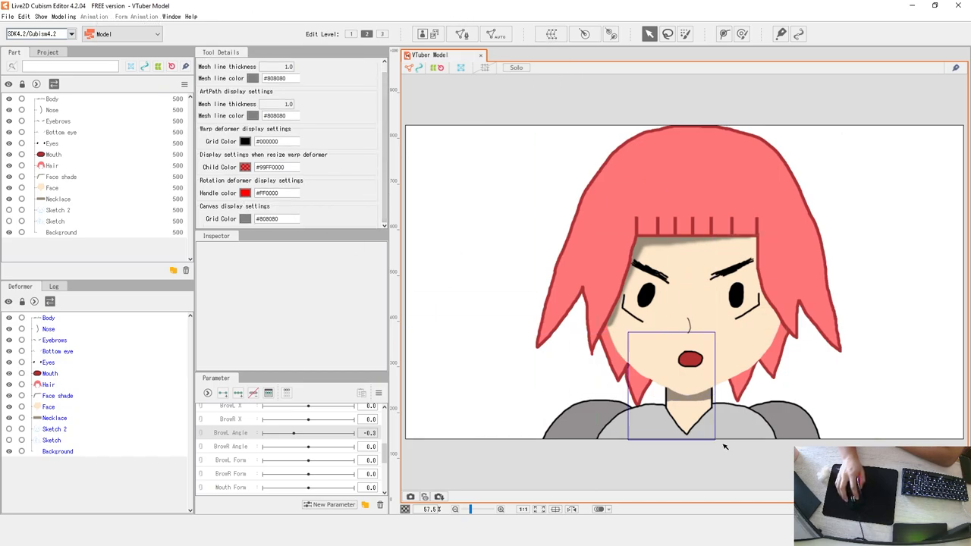
pyautogui.click(55, 166)
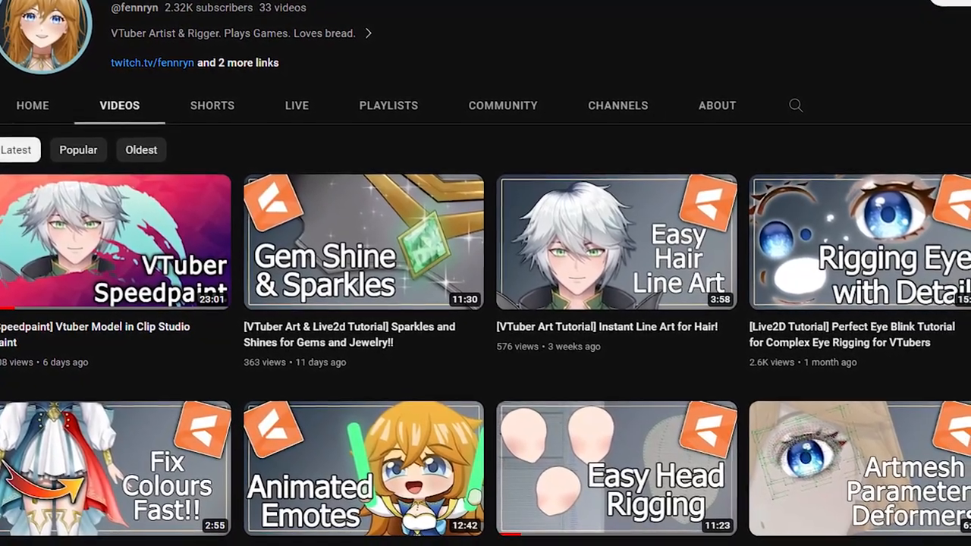
# Scroll through the channel's Live2D tutorial video thumbnails
pyautogui.scroll(-3)
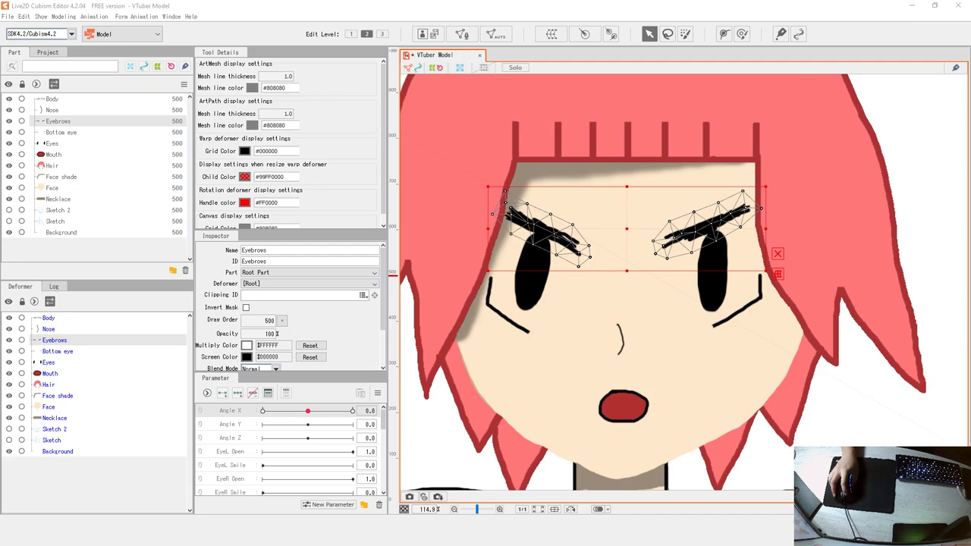
# Reshape the eyebrow mesh along its deform path
pyautogui.moveTo(307, 410); pyautogui.dragTo(262, 410)
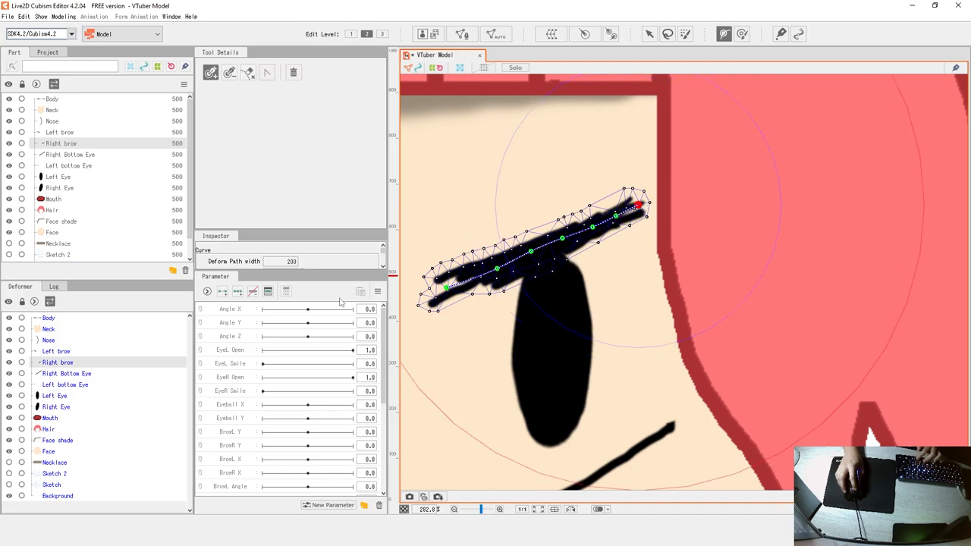
pyautogui.moveTo(234, 363)
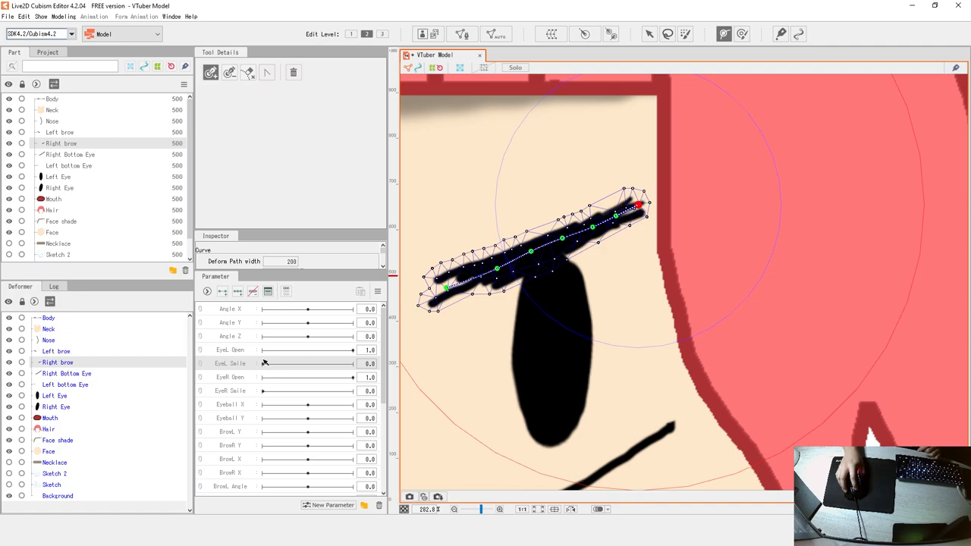
pyautogui.moveTo(254, 352)
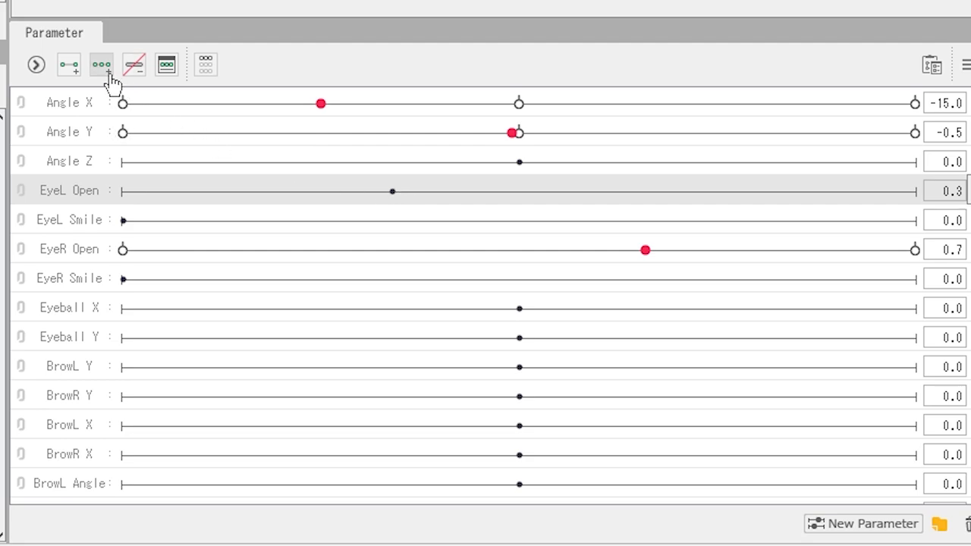
pyautogui.moveTo(102, 64)
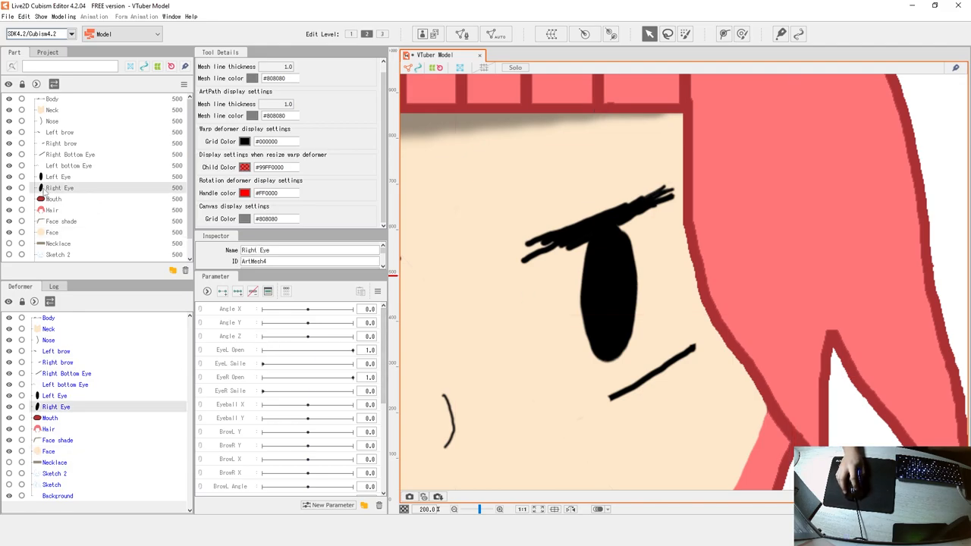
# Select Right brow and bend it down into a closed-eye lash
pyautogui.click(64, 144)
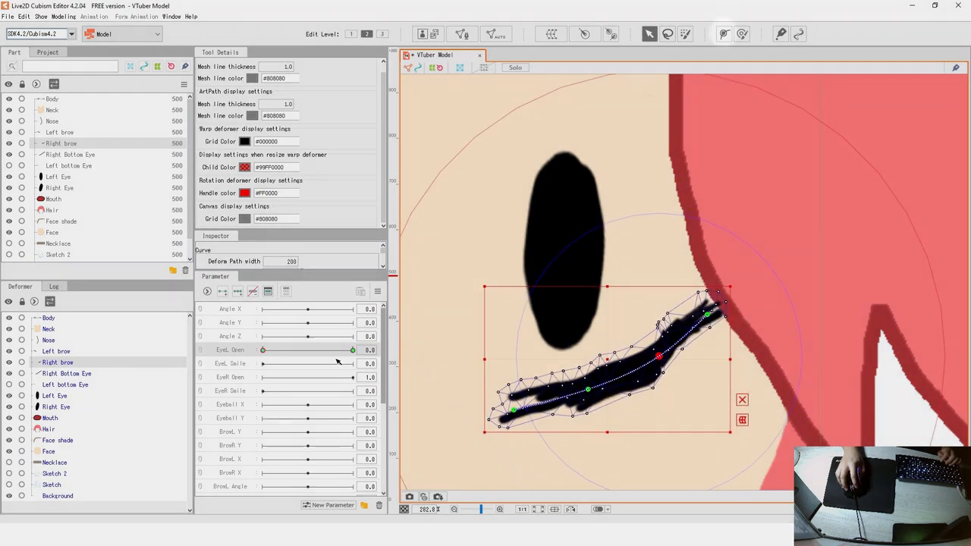
pyautogui.moveTo(262, 350); pyautogui.dragTo(268, 350)
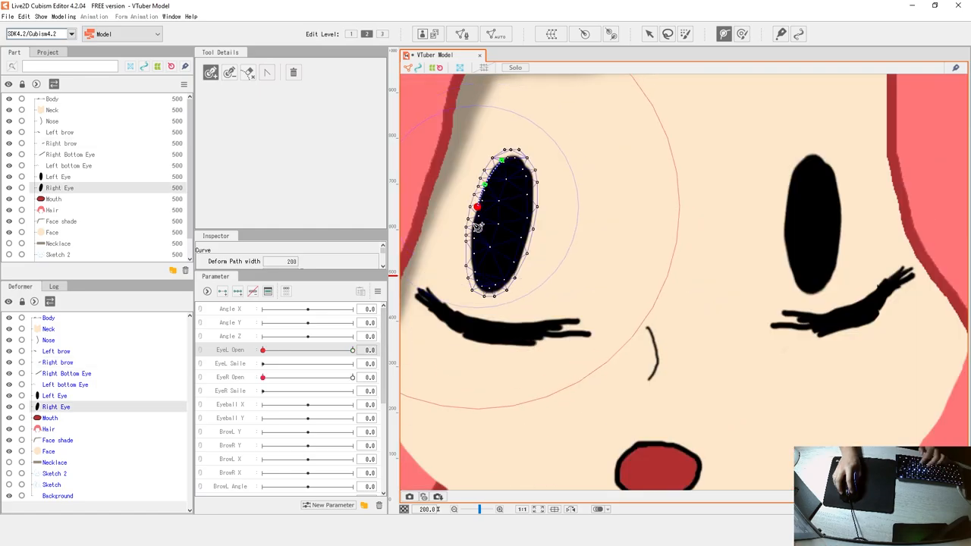
# Squash the right eye mesh shut, then scrub EyeR Open to test the blink
pyautogui.moveTo(477, 206); pyautogui.dragTo(483, 296)
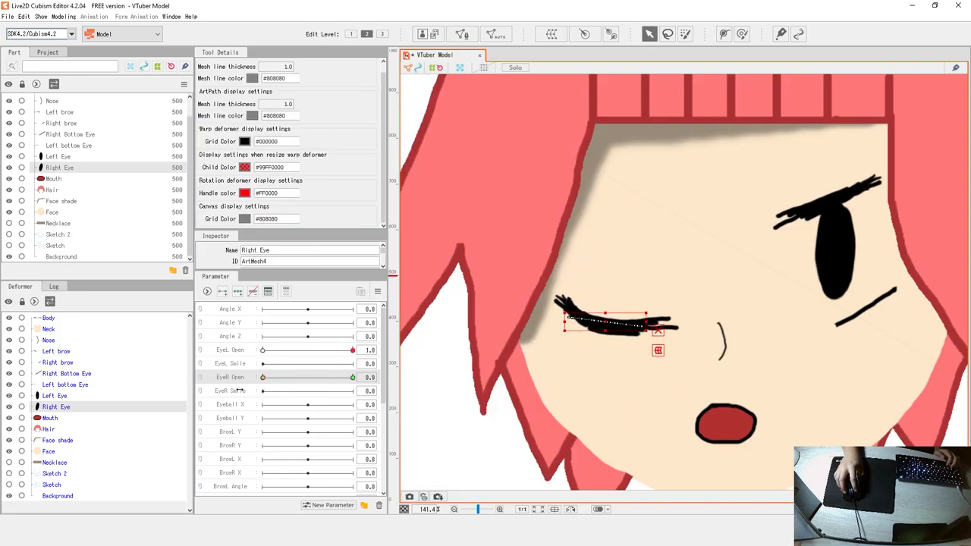
pyautogui.moveTo(262, 377); pyautogui.dragTo(275, 377)
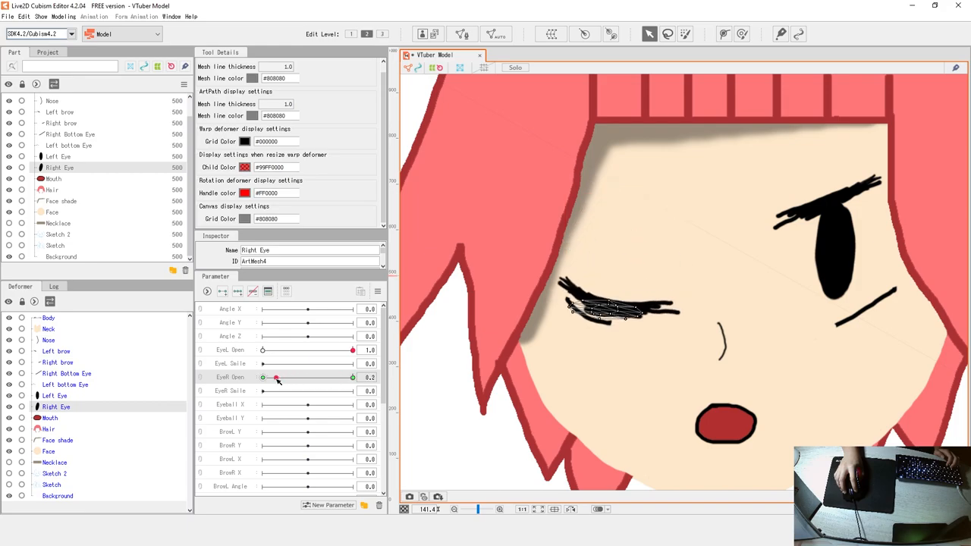
pyautogui.moveTo(275, 377); pyautogui.dragTo(346, 377)
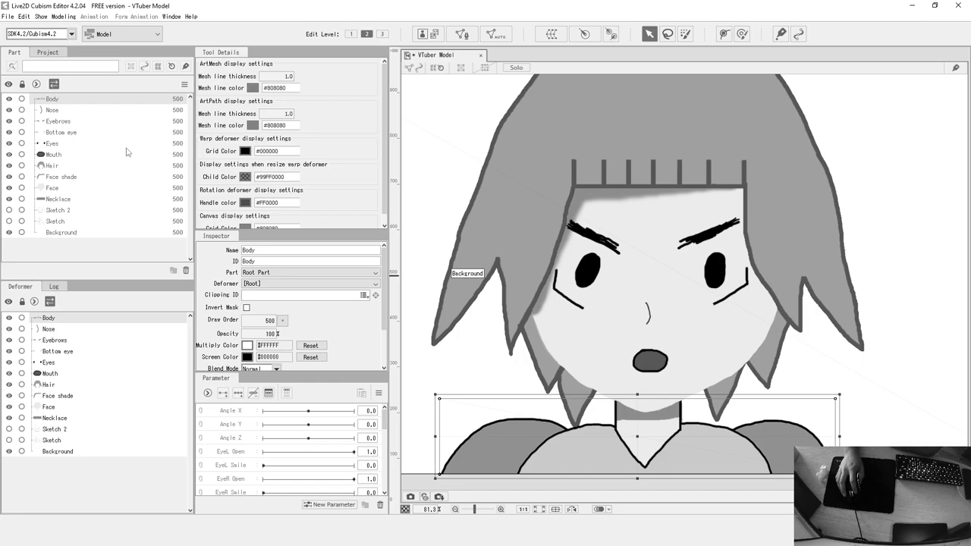
# Load Save file 1.cmo3 with the eye deformer already set up
pyautogui.click(52, 143)
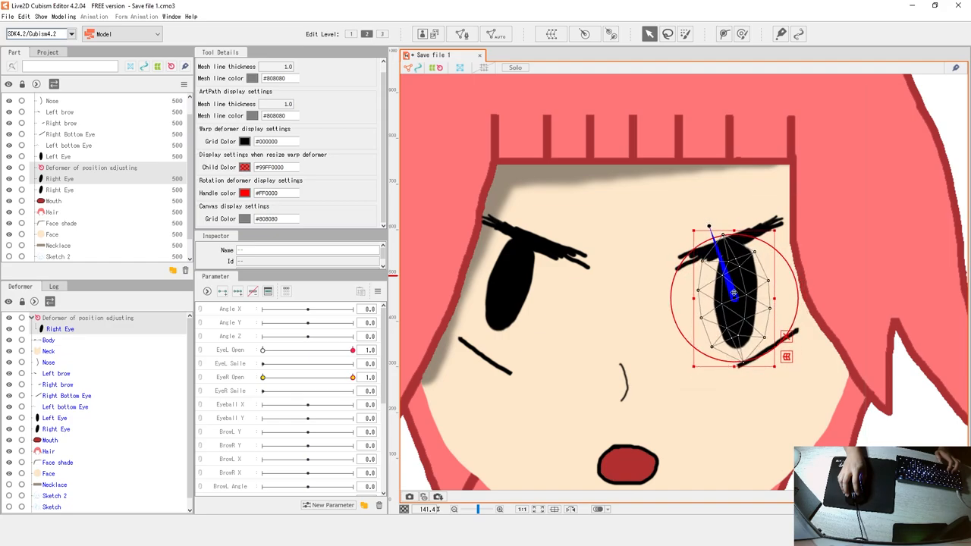
# Select the right eye's position deformer, reset it fully open, and preview partial closing
pyautogui.click(64, 114)
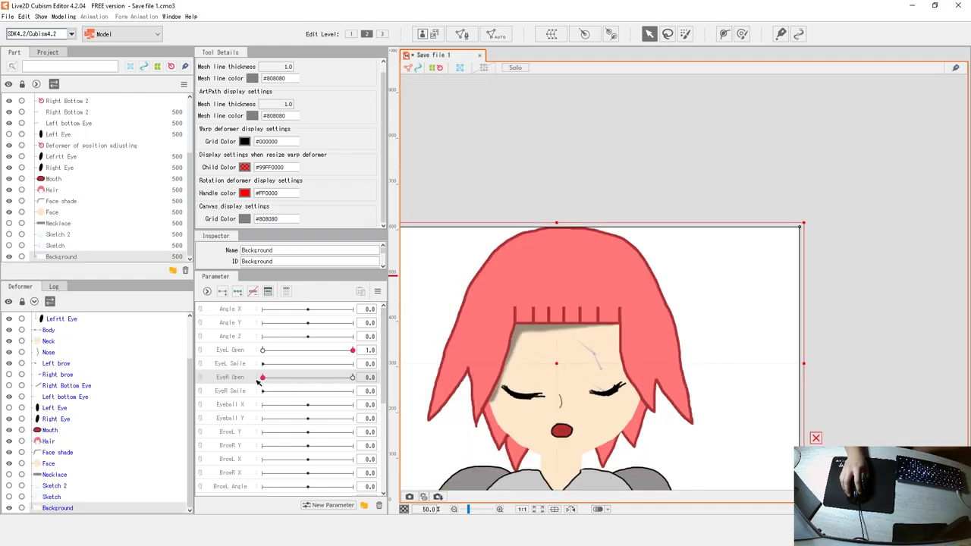
pyautogui.click(61, 156)
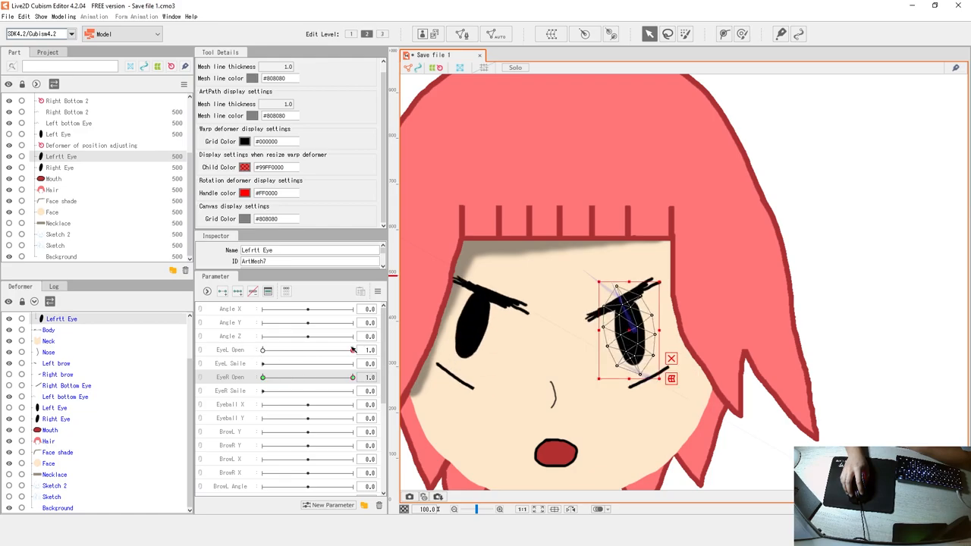
pyautogui.moveTo(351, 377); pyautogui.dragTo(330, 377)
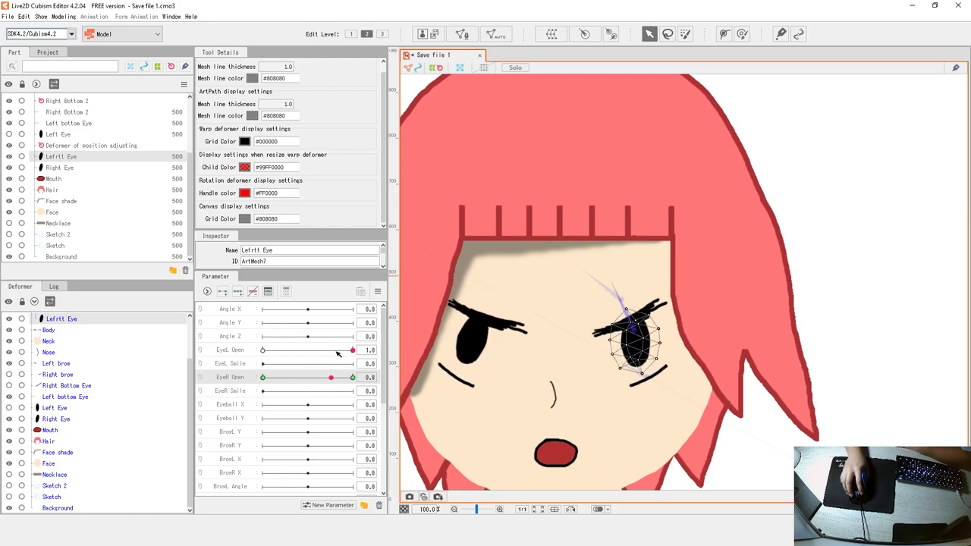